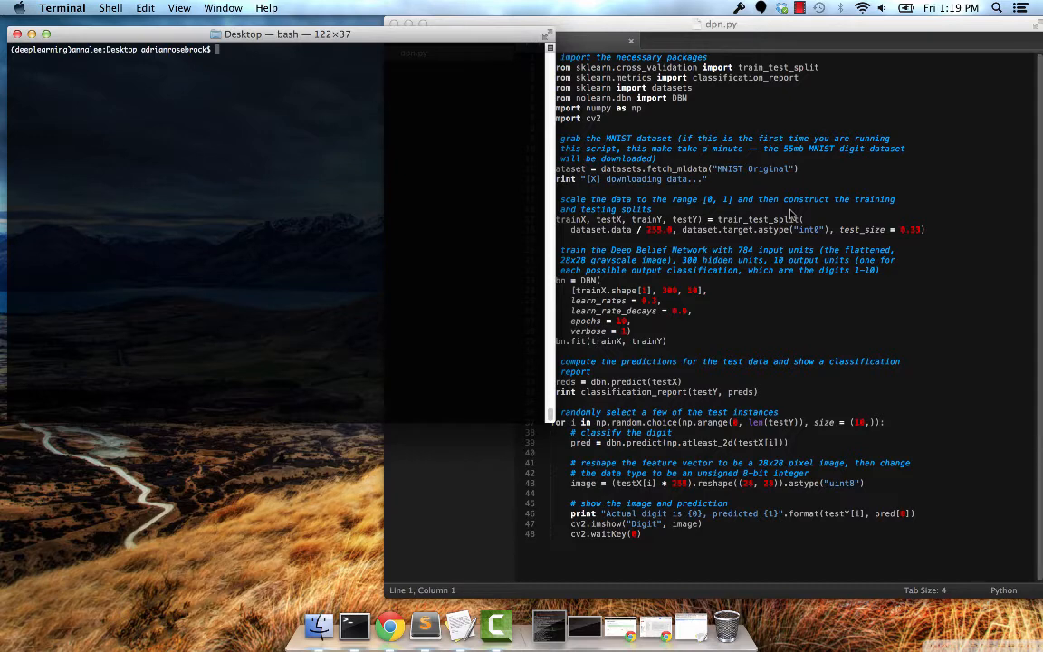
- Run pip install numpy scipy scikit-learn nolearn and let the packages install
text(pip install numpy scipy)
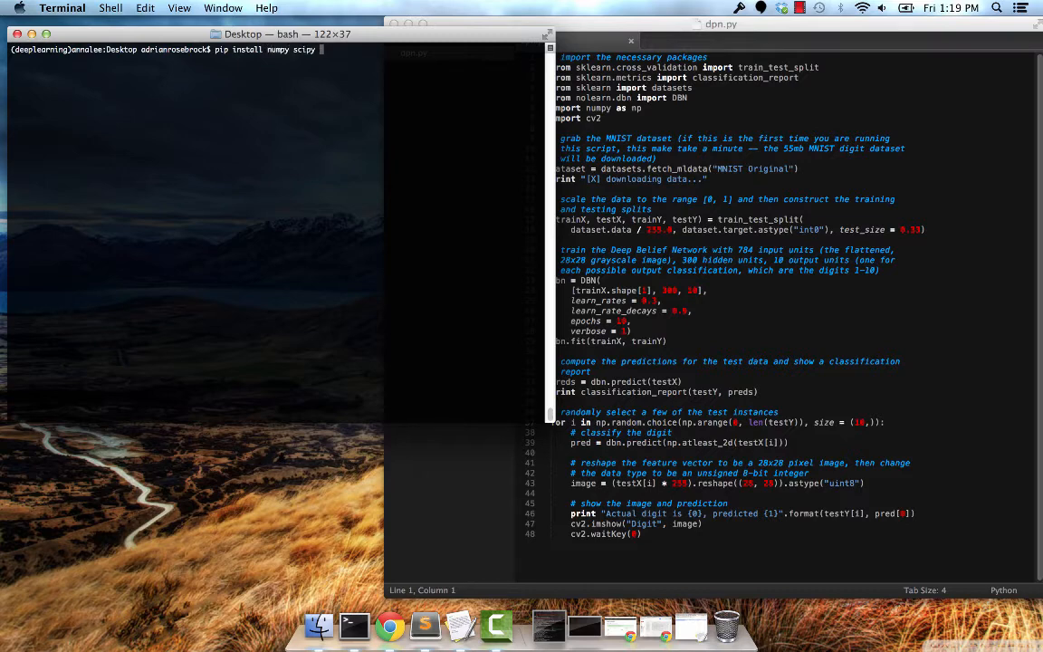
text(nolearn)
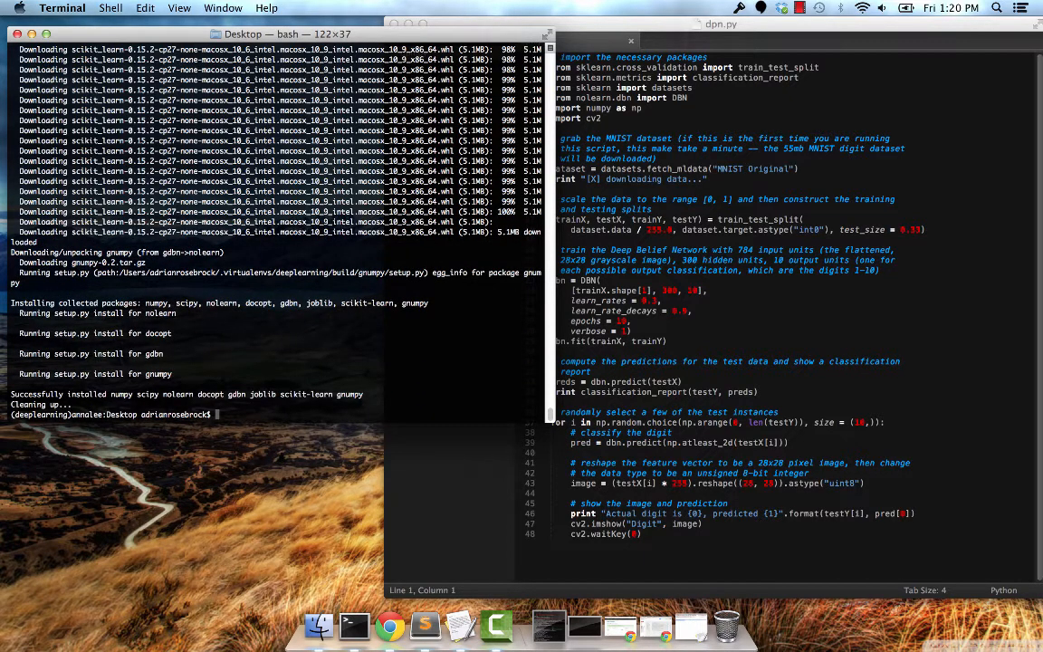
- Change into the deep-belief-network folder and run python dbn.py to start training
text(python db)
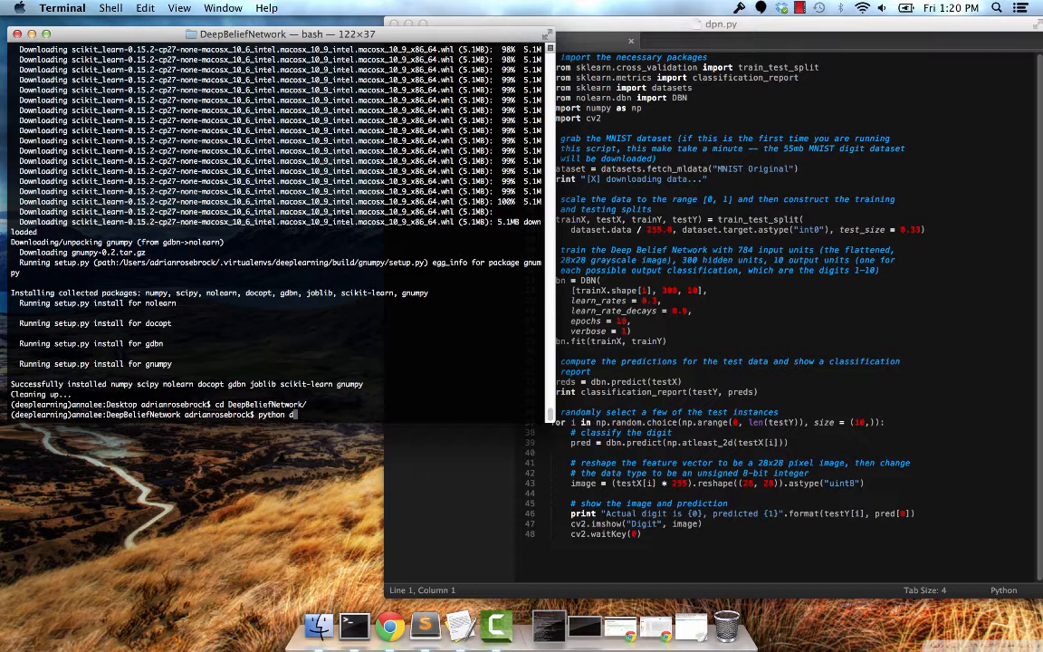
text(eep-belief-network/)
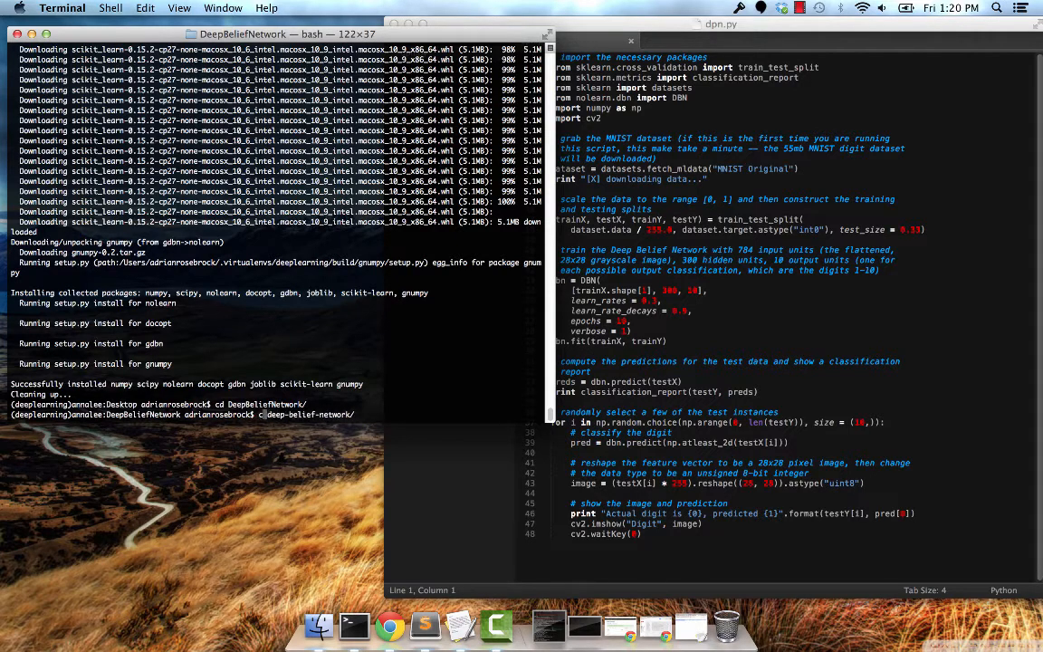
text(python de)
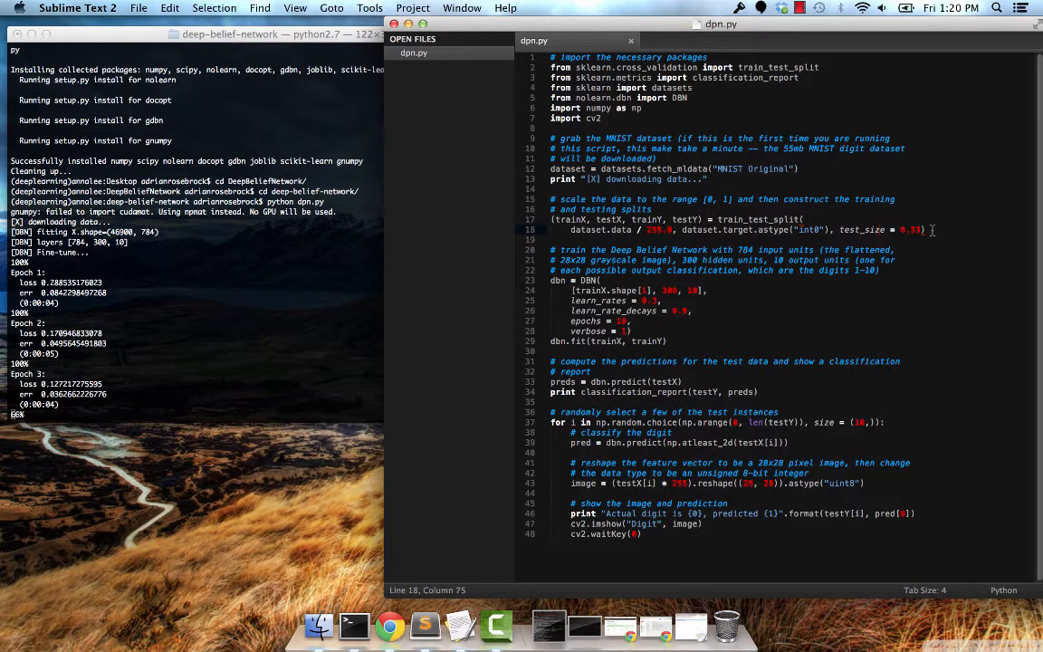
drag(555, 219, 923, 228)
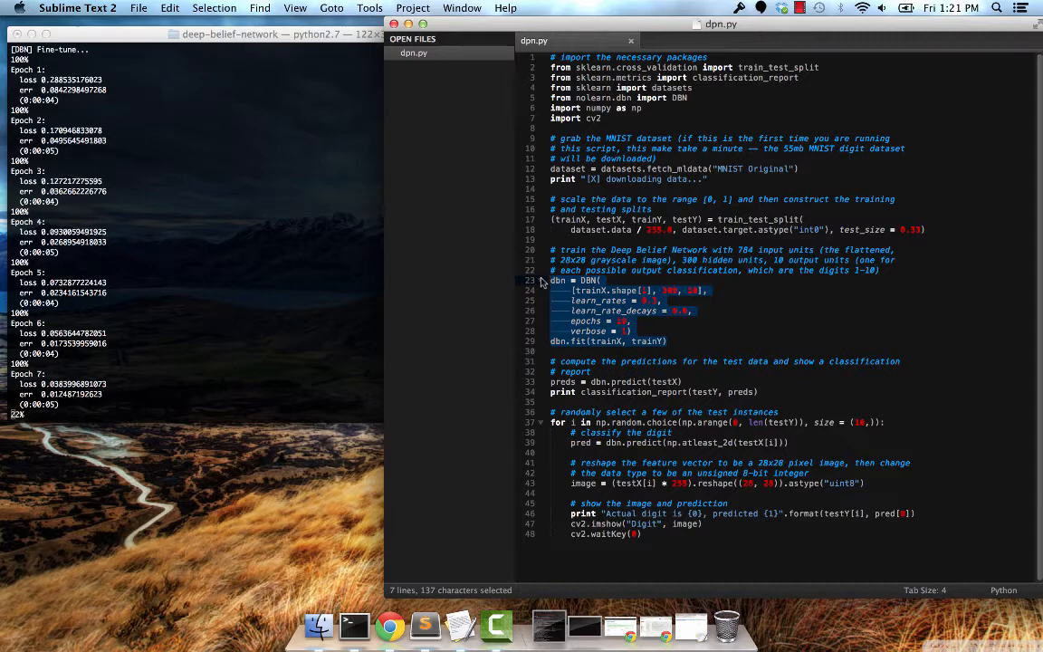
click(783, 400)
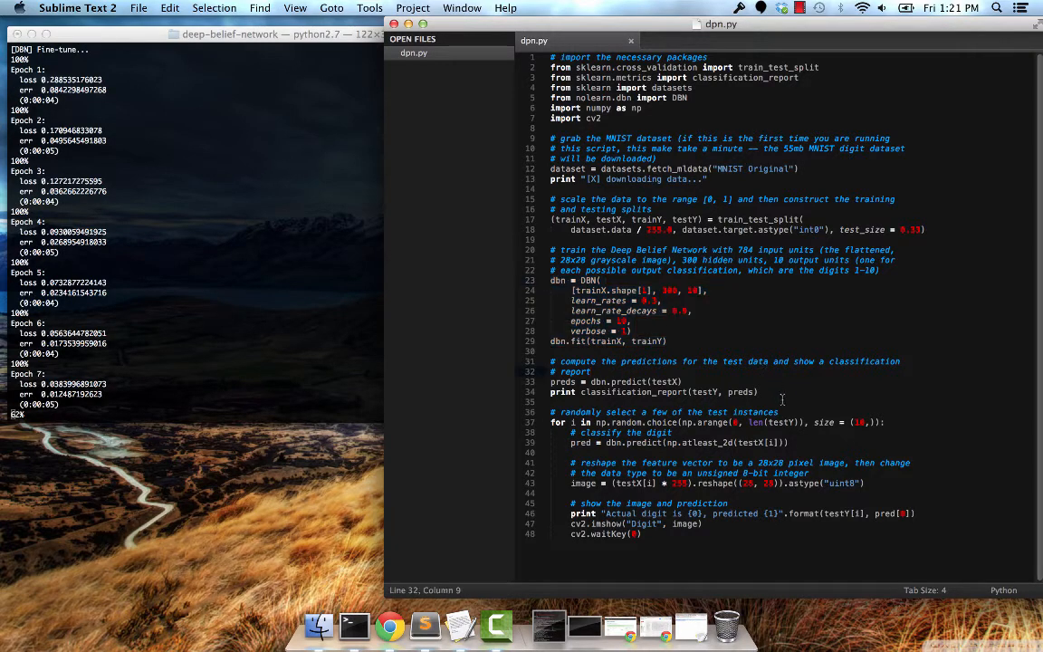
drag(550, 363, 761, 391)
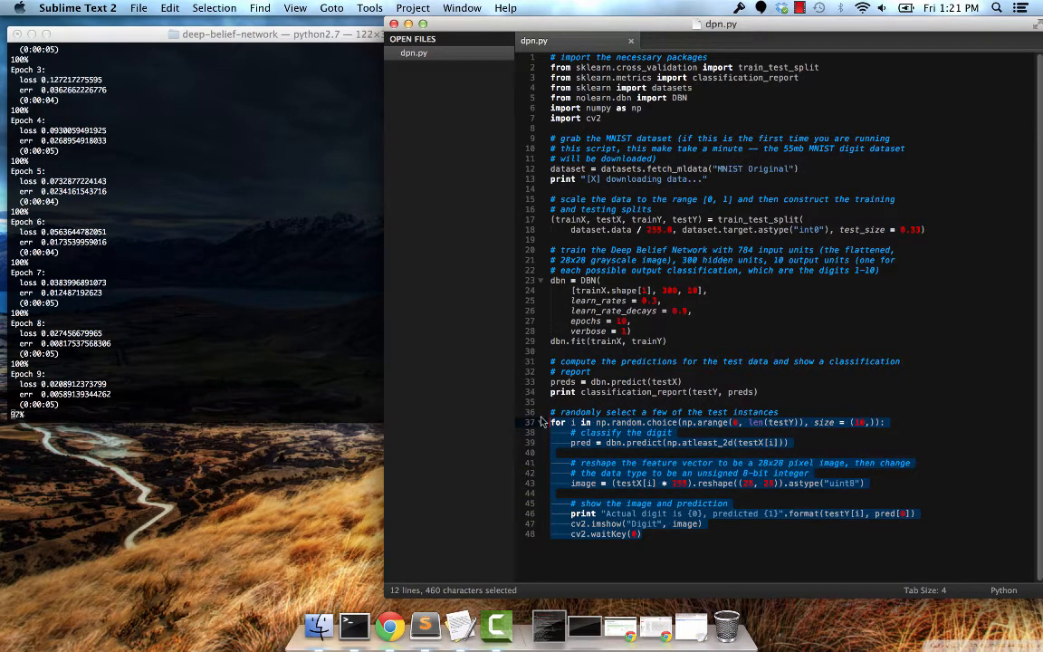
click(637, 363)
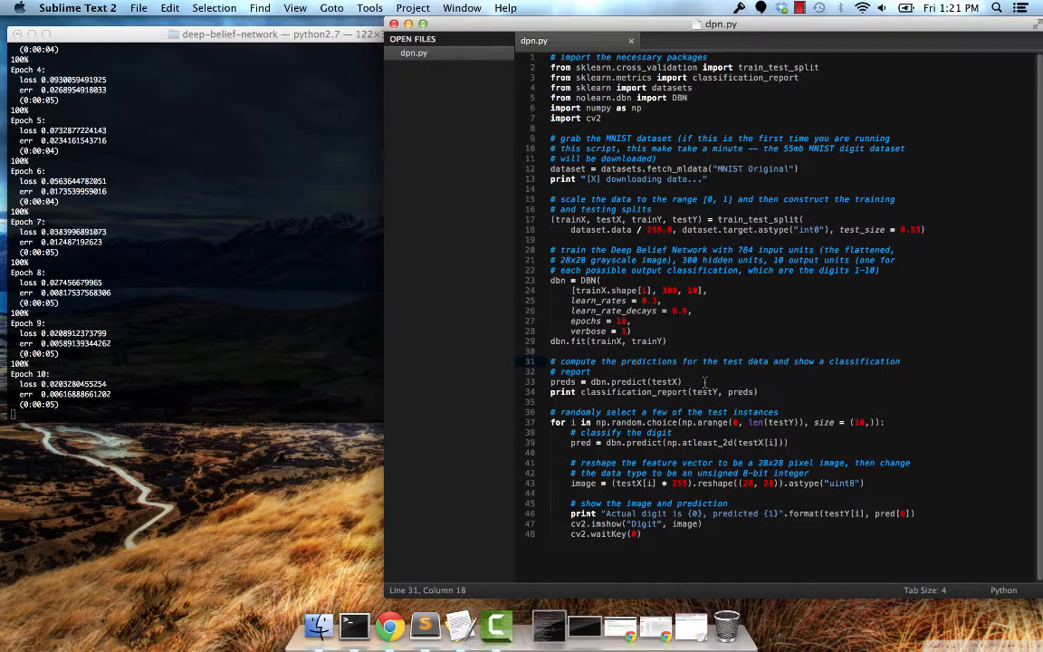
triple_click(616, 380)
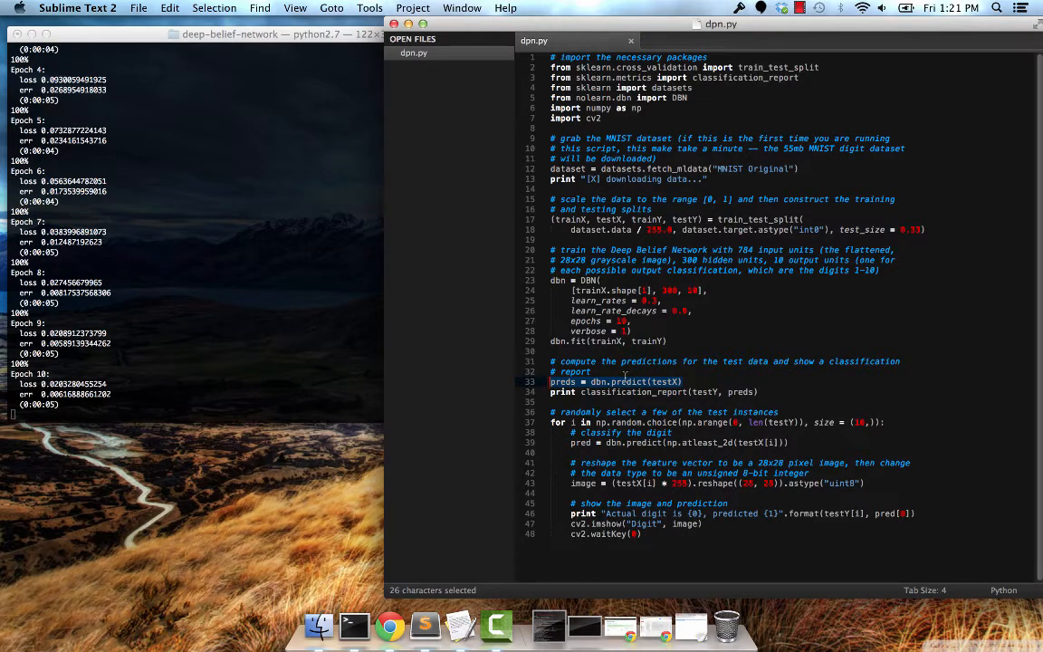
mouse_move(216, 297)
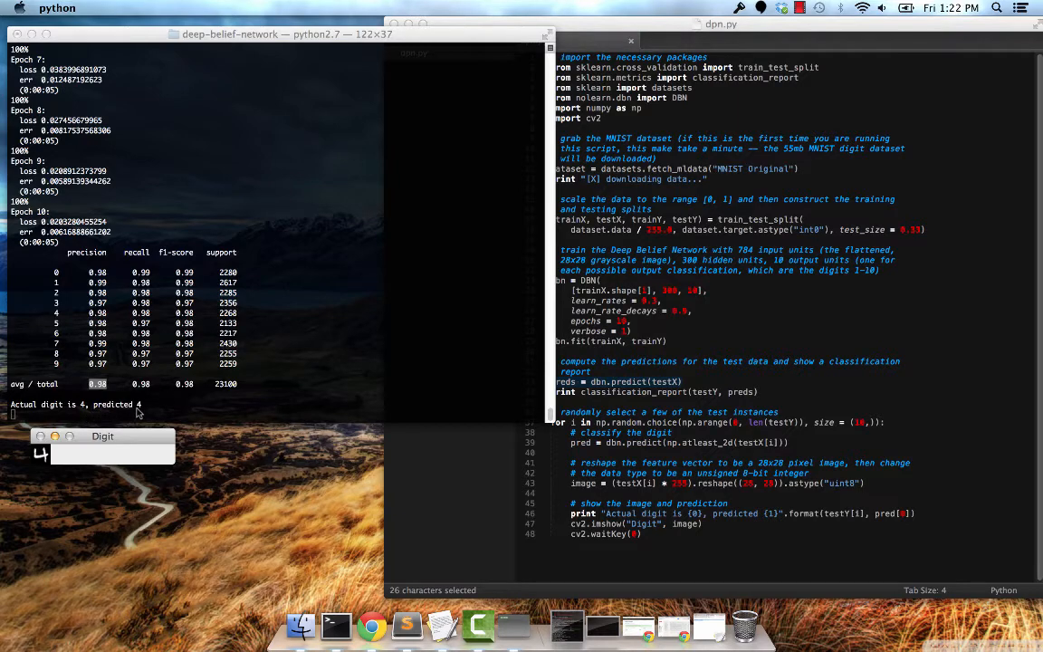
mouse_move(137, 442)
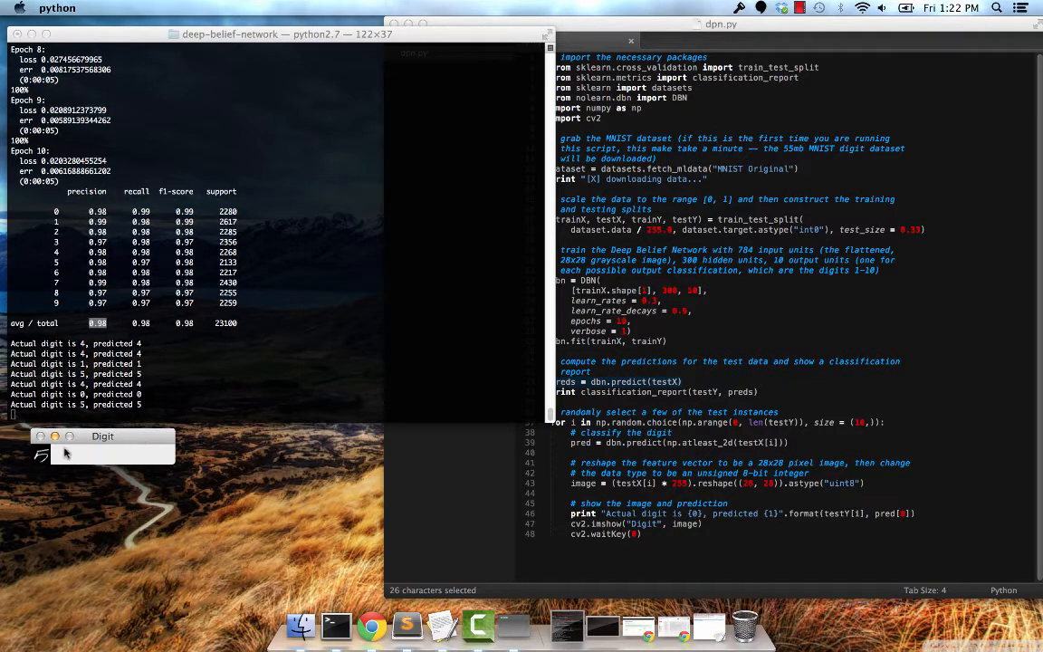
mouse_move(40, 467)
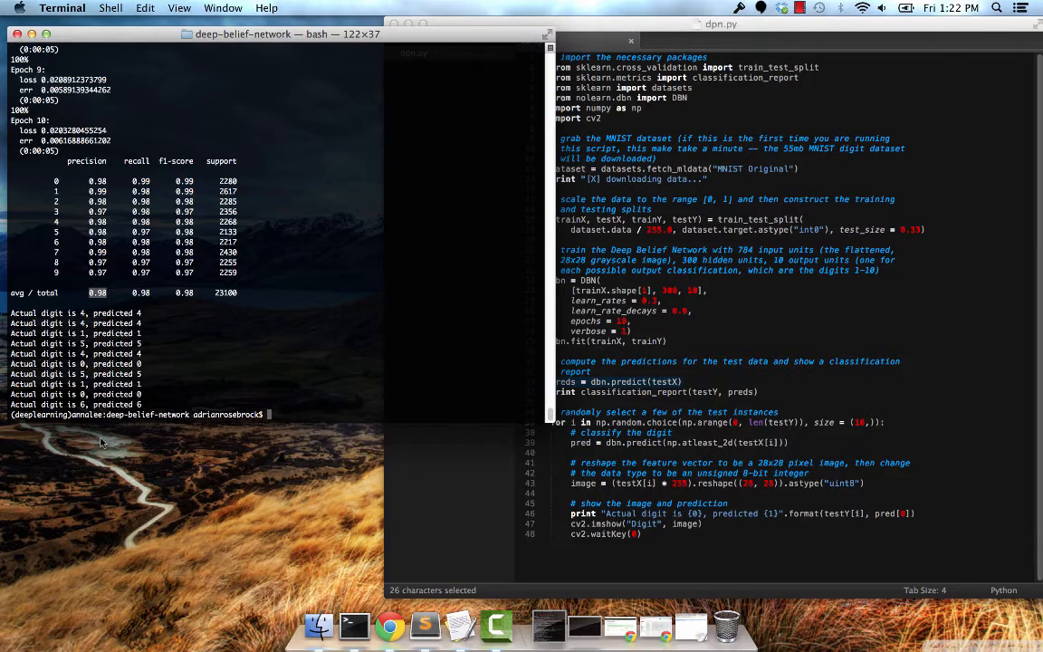
mouse_move(605, 471)
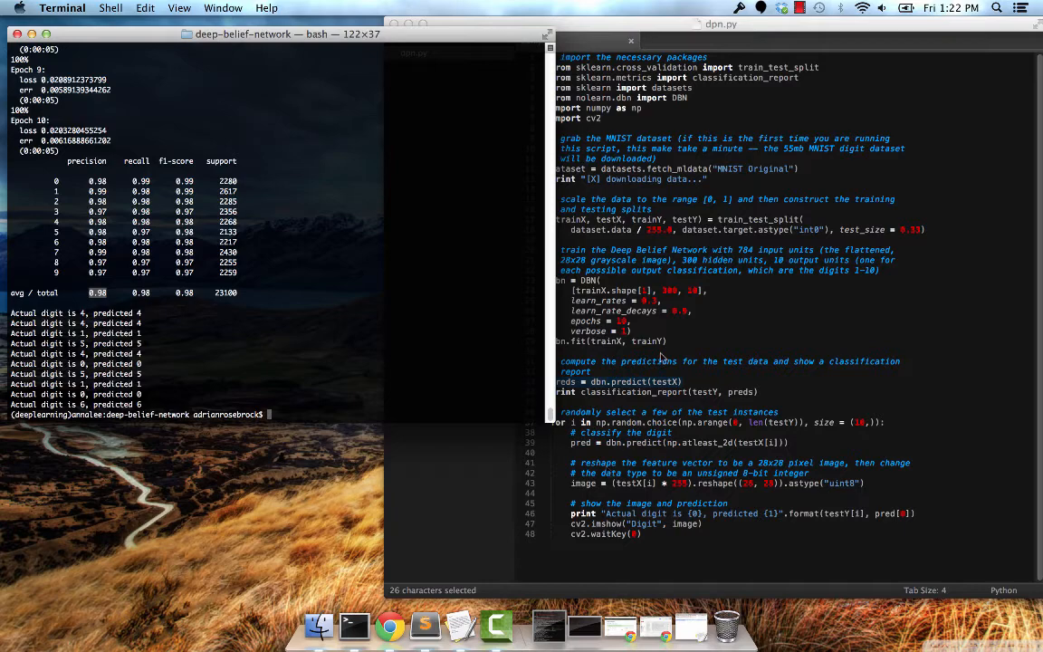
click(799, 7)
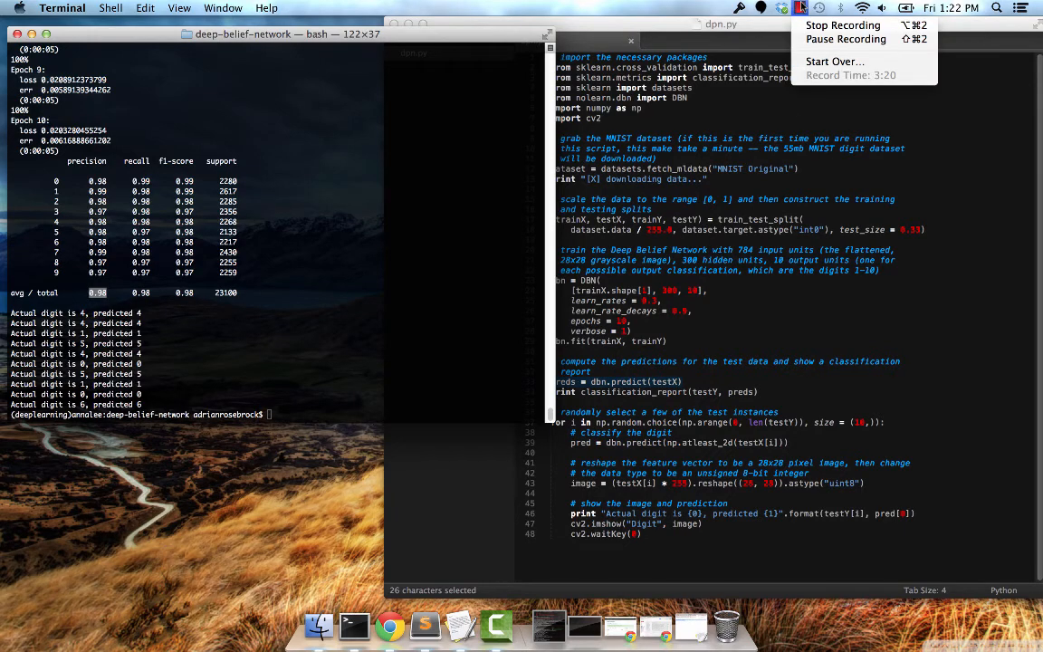